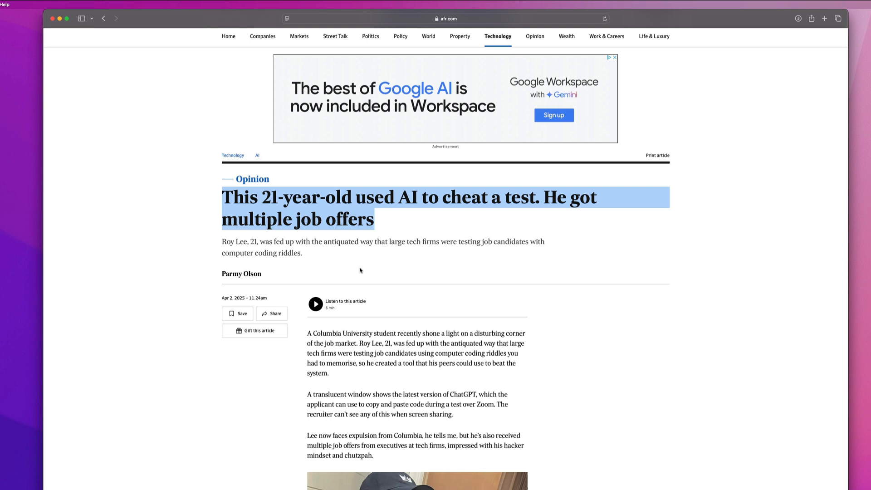
Clear the headline highlight and scroll down Interview Coder's Leetcode-cheating homepage.
click(420, 237)
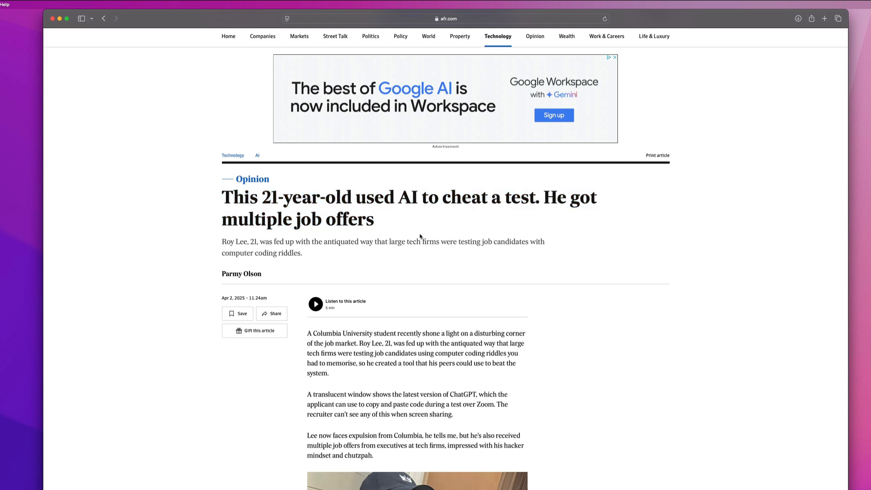
mouse_move(439, 200)
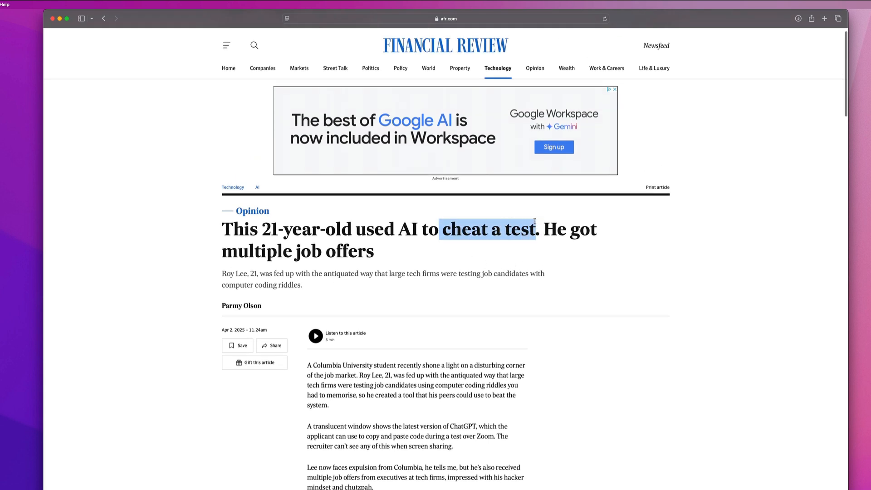
scroll(down, 3)
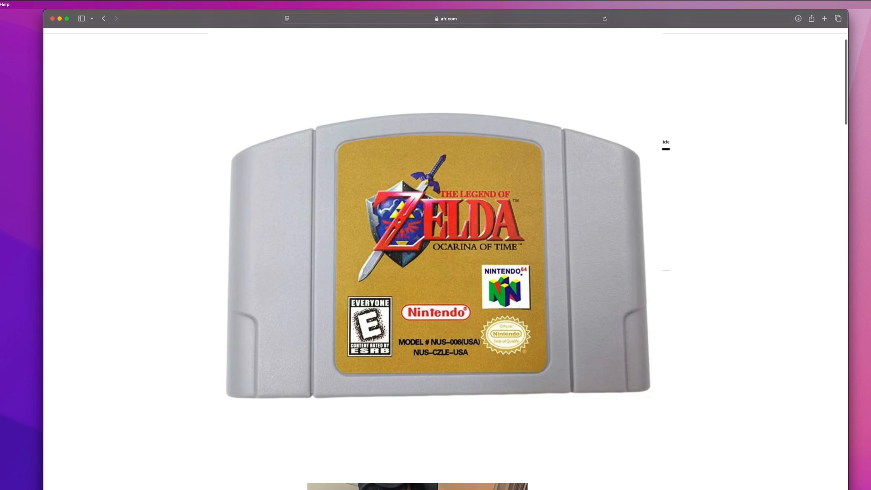
scroll(up, 3)
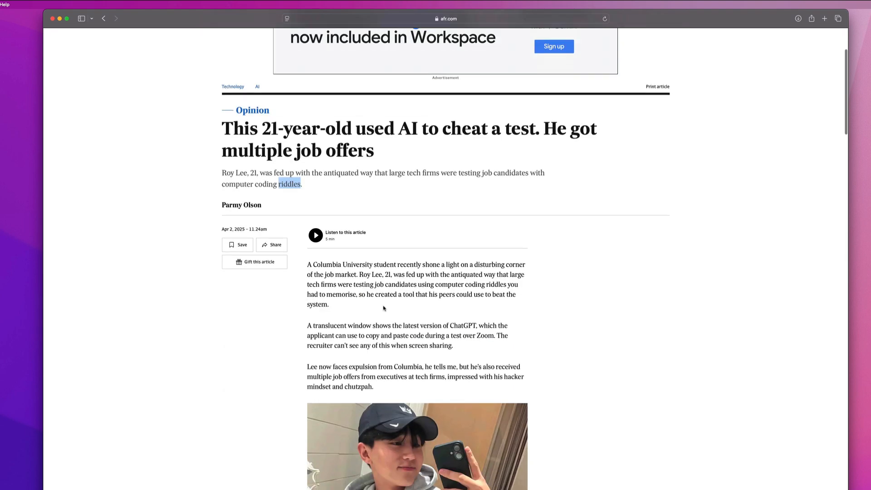
scroll(down, 3)
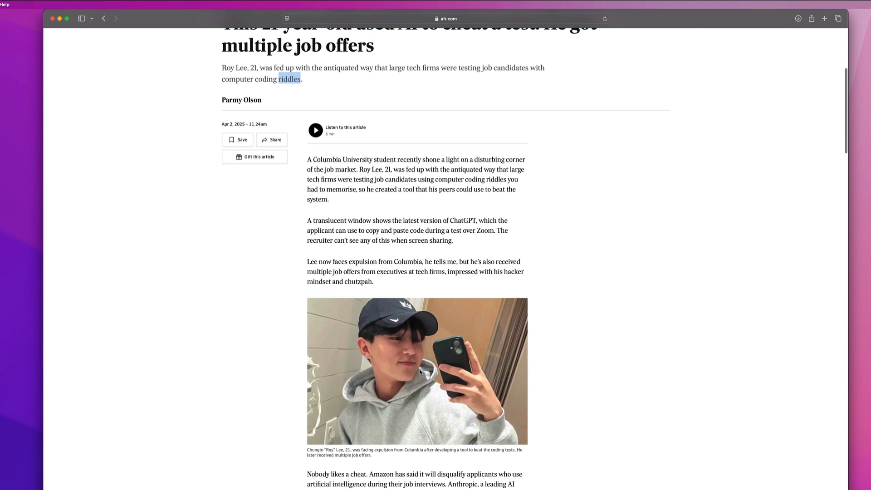
scroll(down, 3)
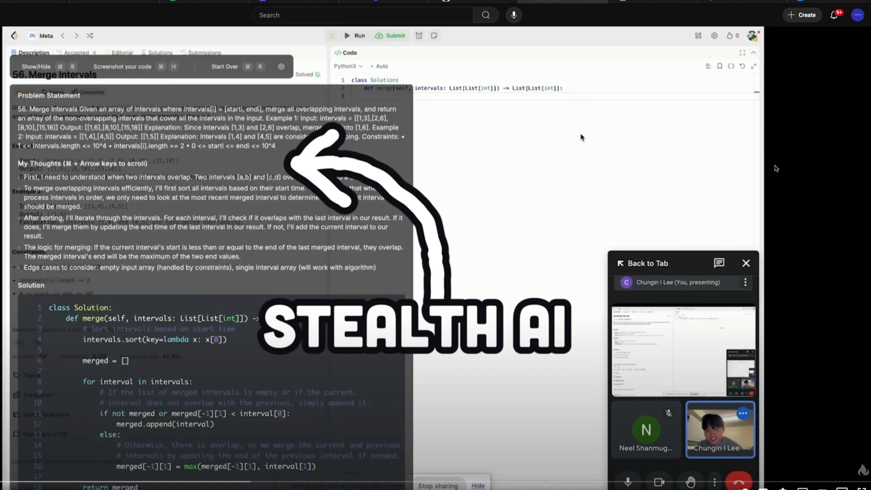
scroll(down, 3)
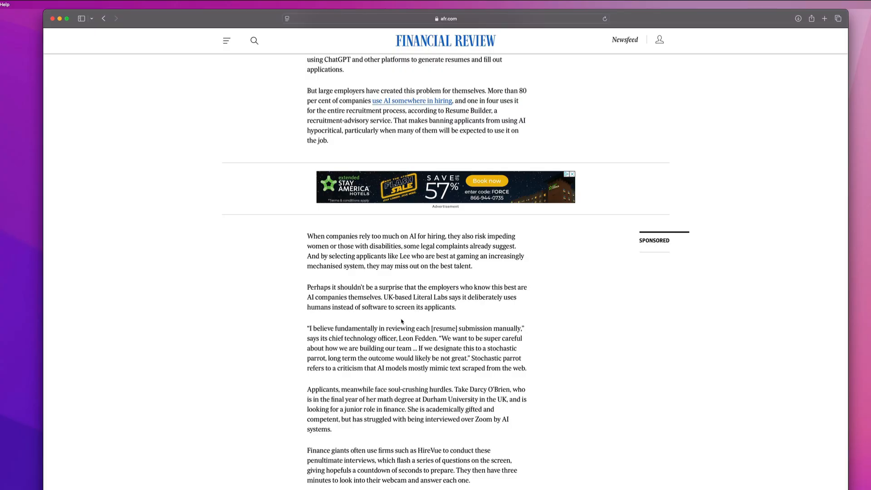
Scroll further, then back up, and return to the Financial Review article at its top.
scroll(down, 3)
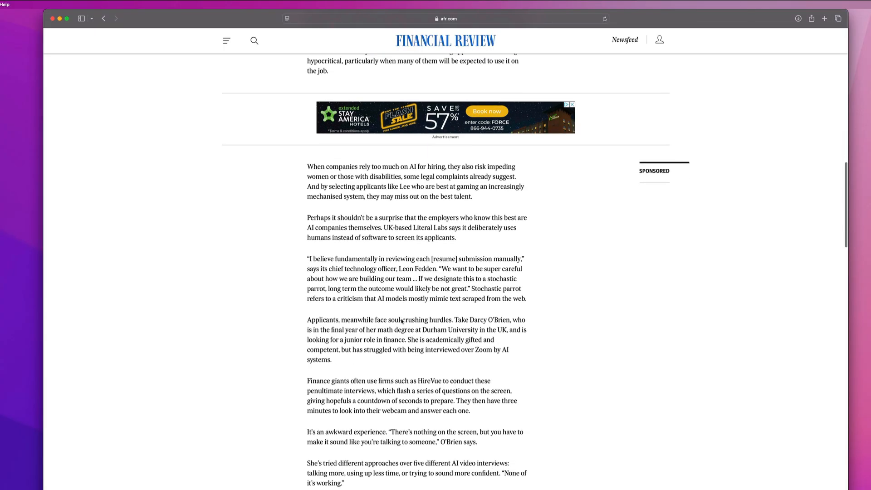
scroll(down, 3)
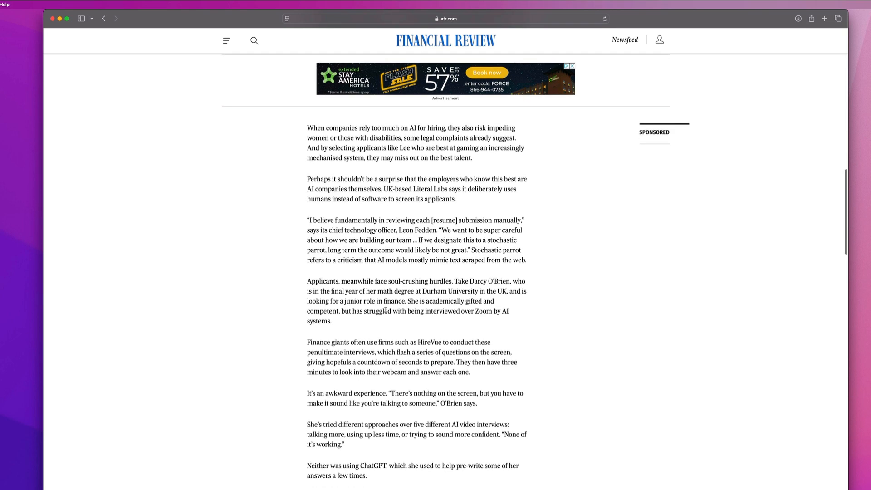
scroll(down, 3)
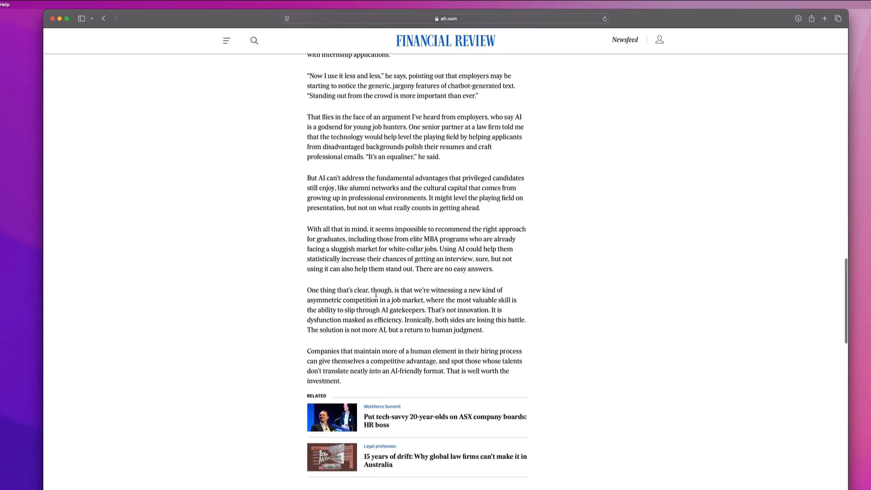
scroll(up, 3)
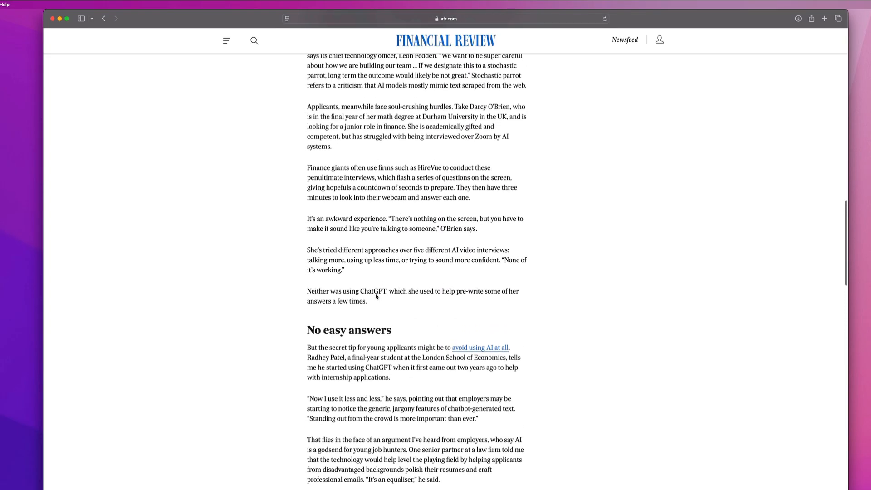
scroll(up, 3)
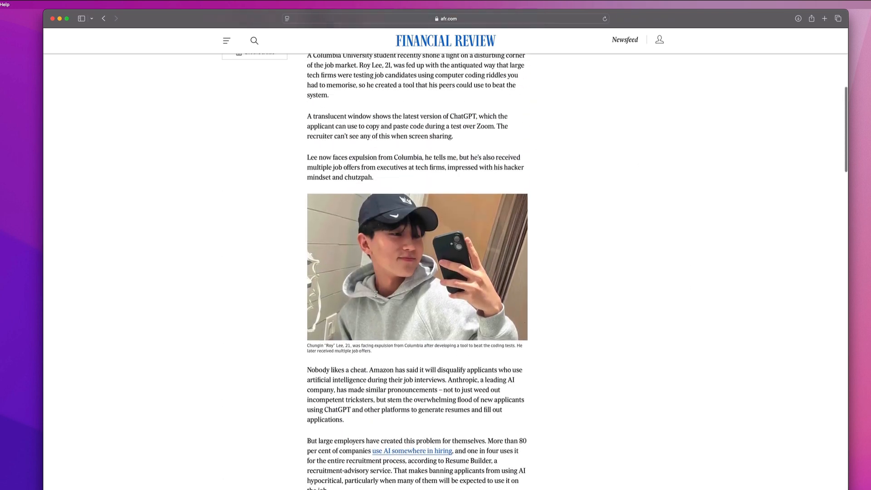
click(448, 19)
text(interviewcode)
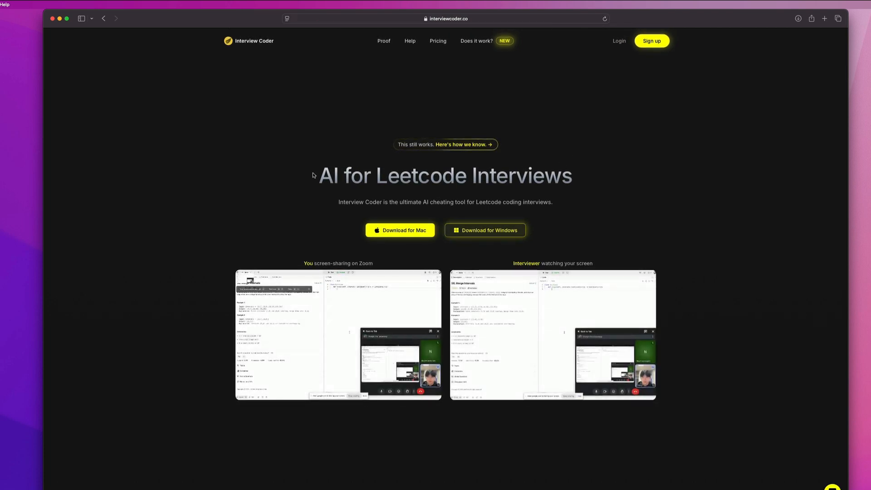
mouse_move(485, 57)
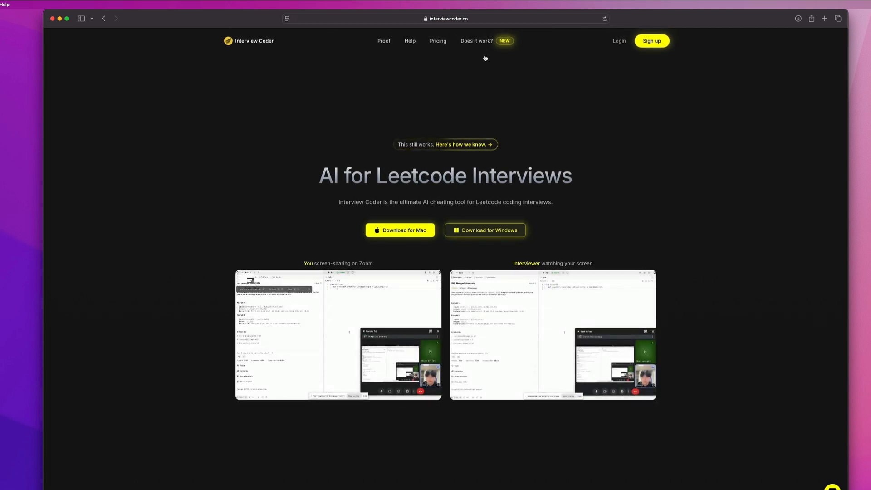
mouse_move(518, 103)
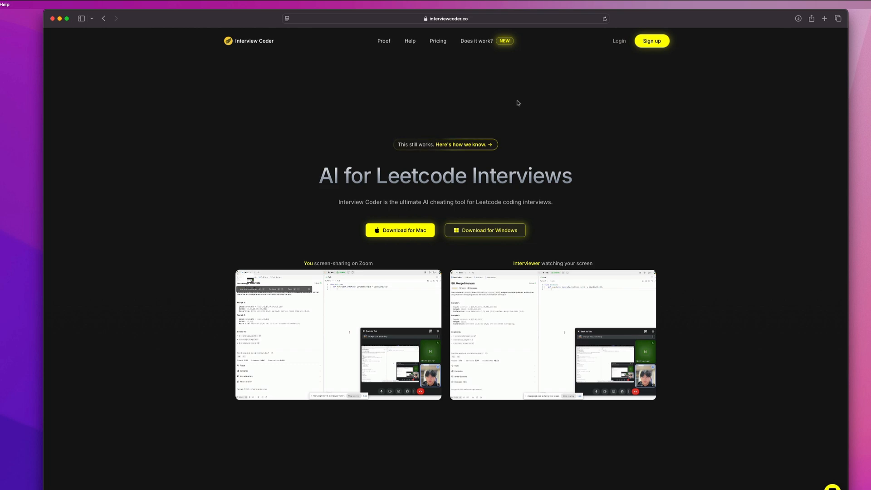
mouse_move(107, 28)
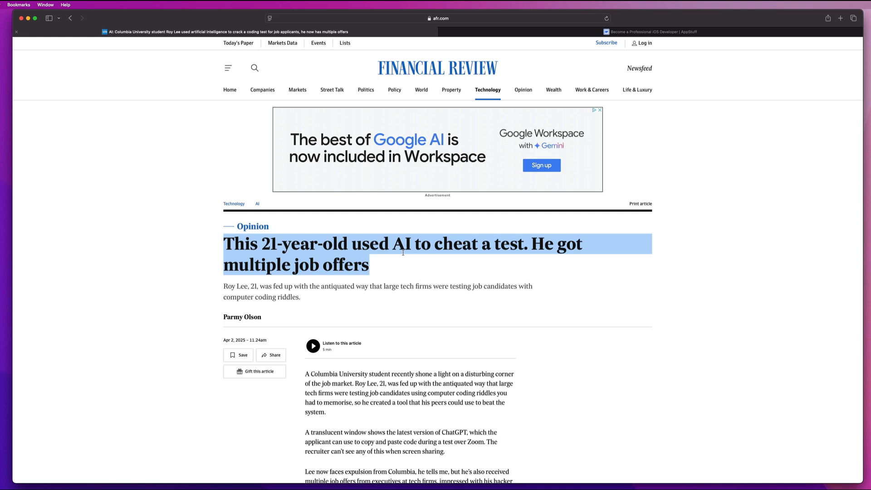
scroll(down, 3)
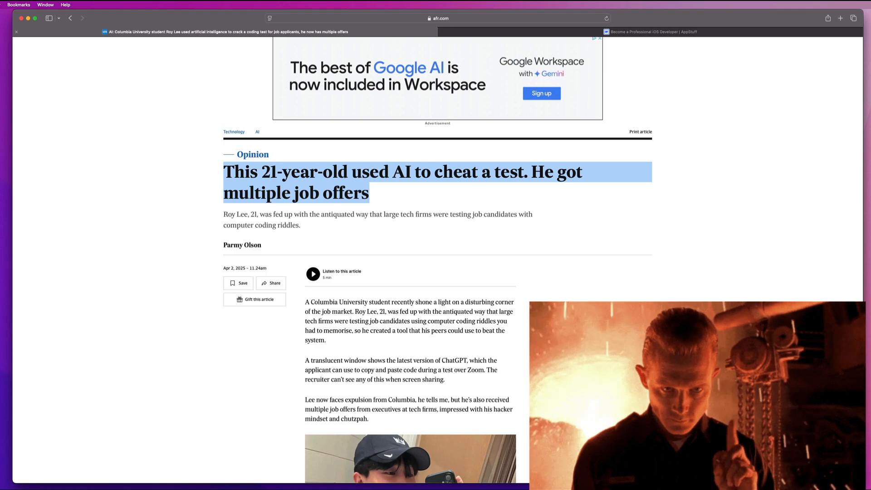
click(644, 32)
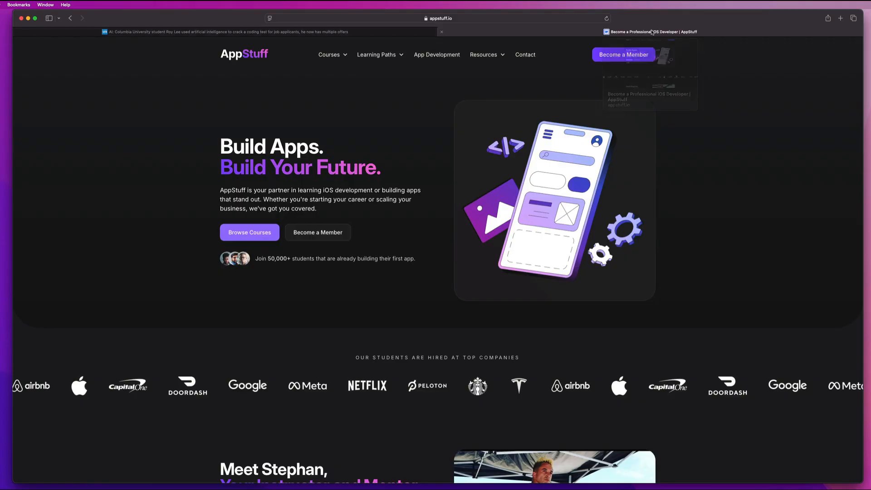
mouse_move(382, 156)
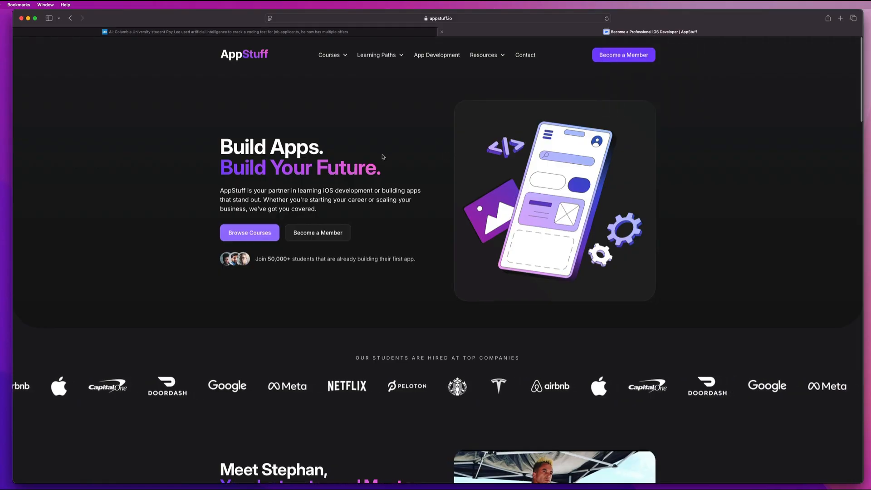
Choose Interview Prep under Courses and browse iOS Interview Mastery and Data Structures & Algorithms in Swift.
click(329, 55)
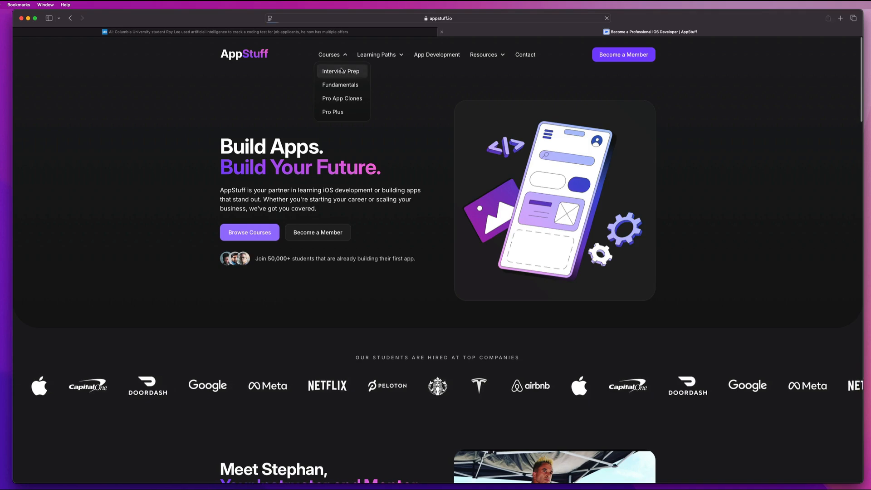
click(340, 71)
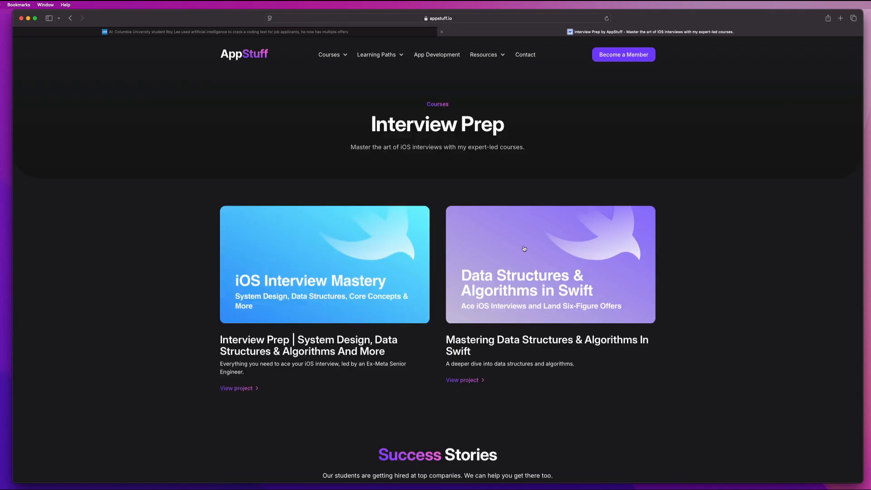
mouse_move(502, 234)
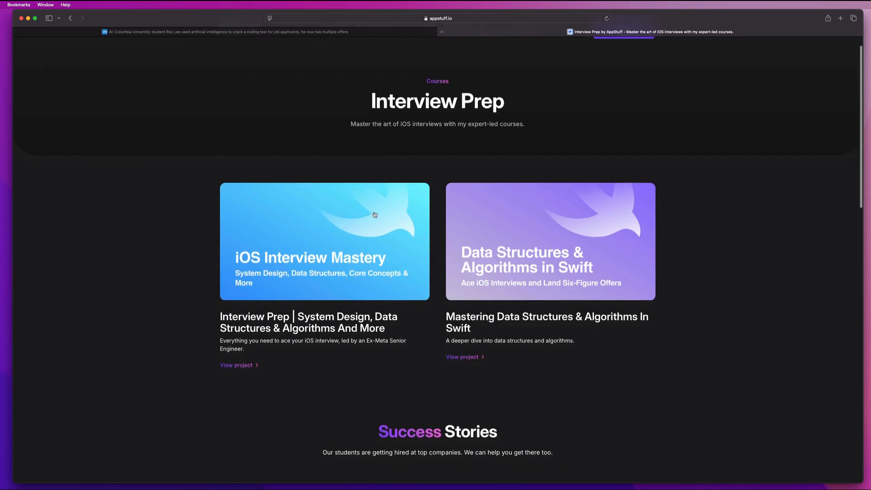
scroll(up, 3)
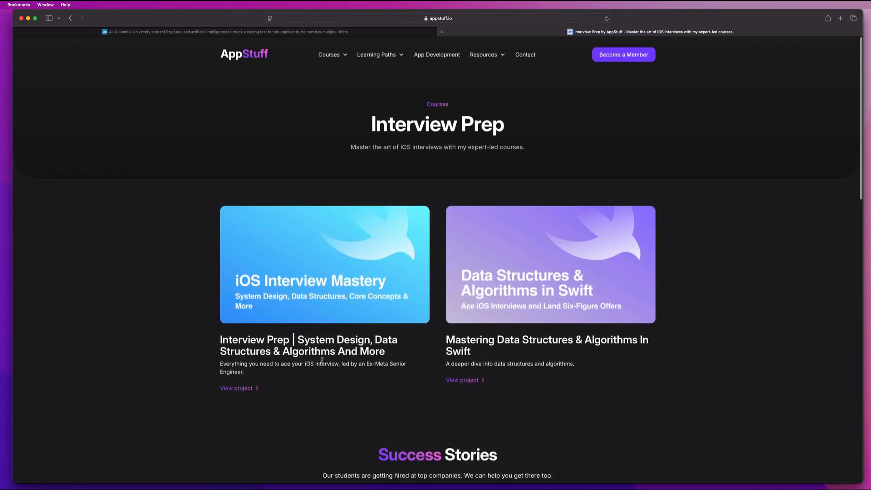
mouse_move(479, 358)
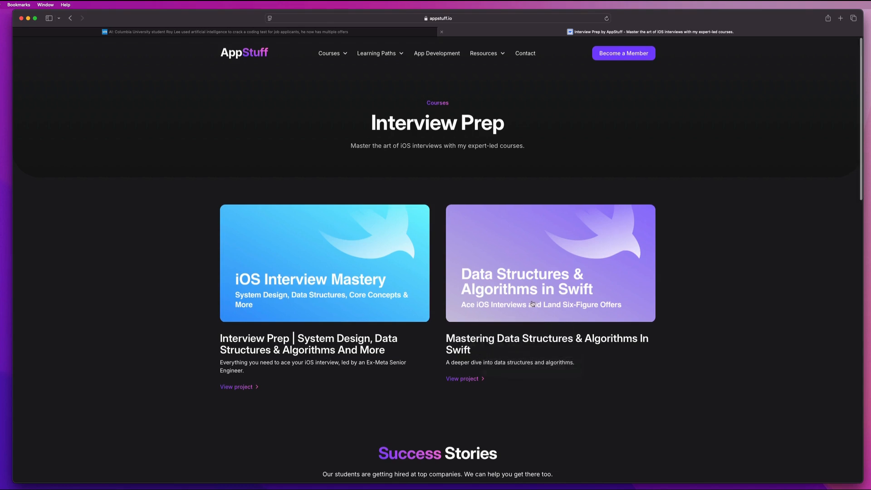
scroll(down, 3)
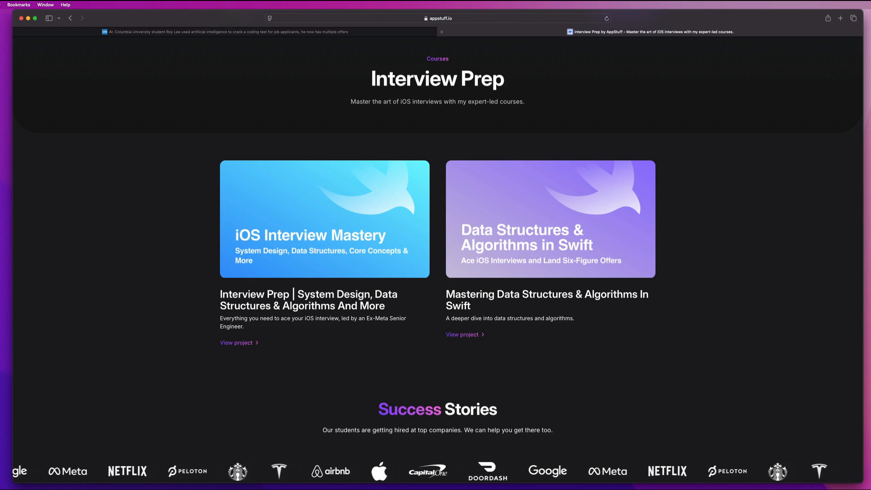
scroll(left, 3)
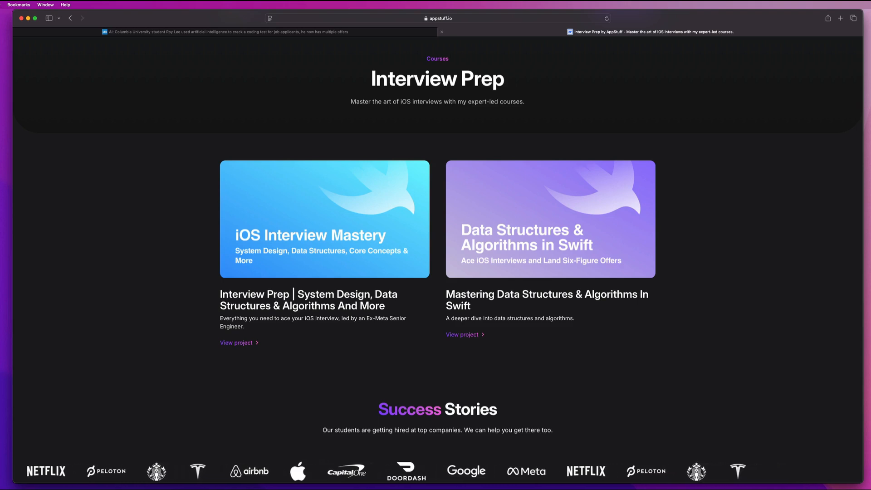
scroll(left, 3)
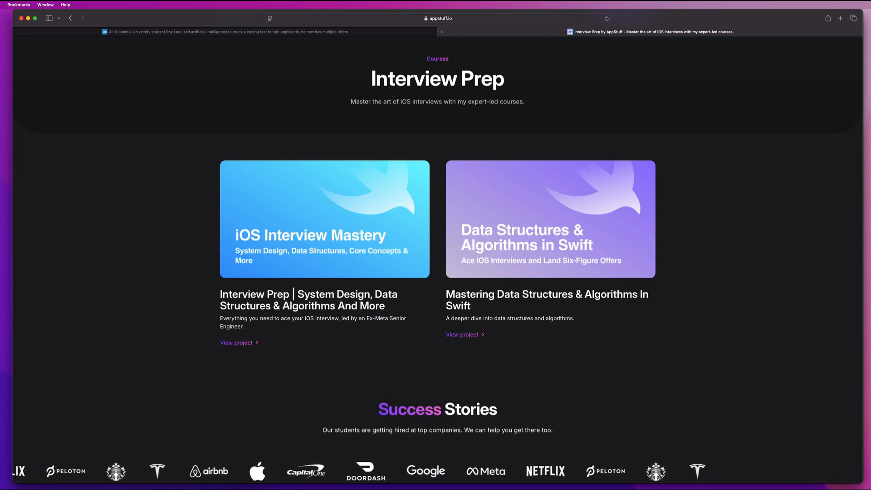
scroll(left, 3)
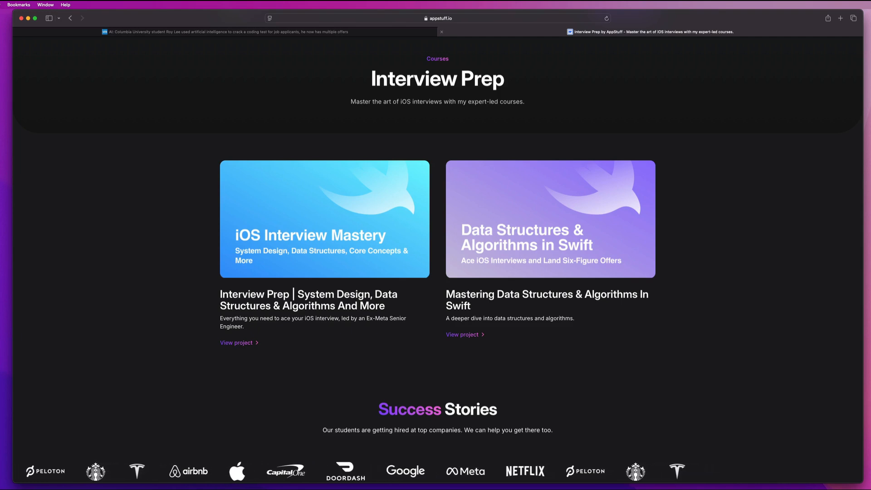